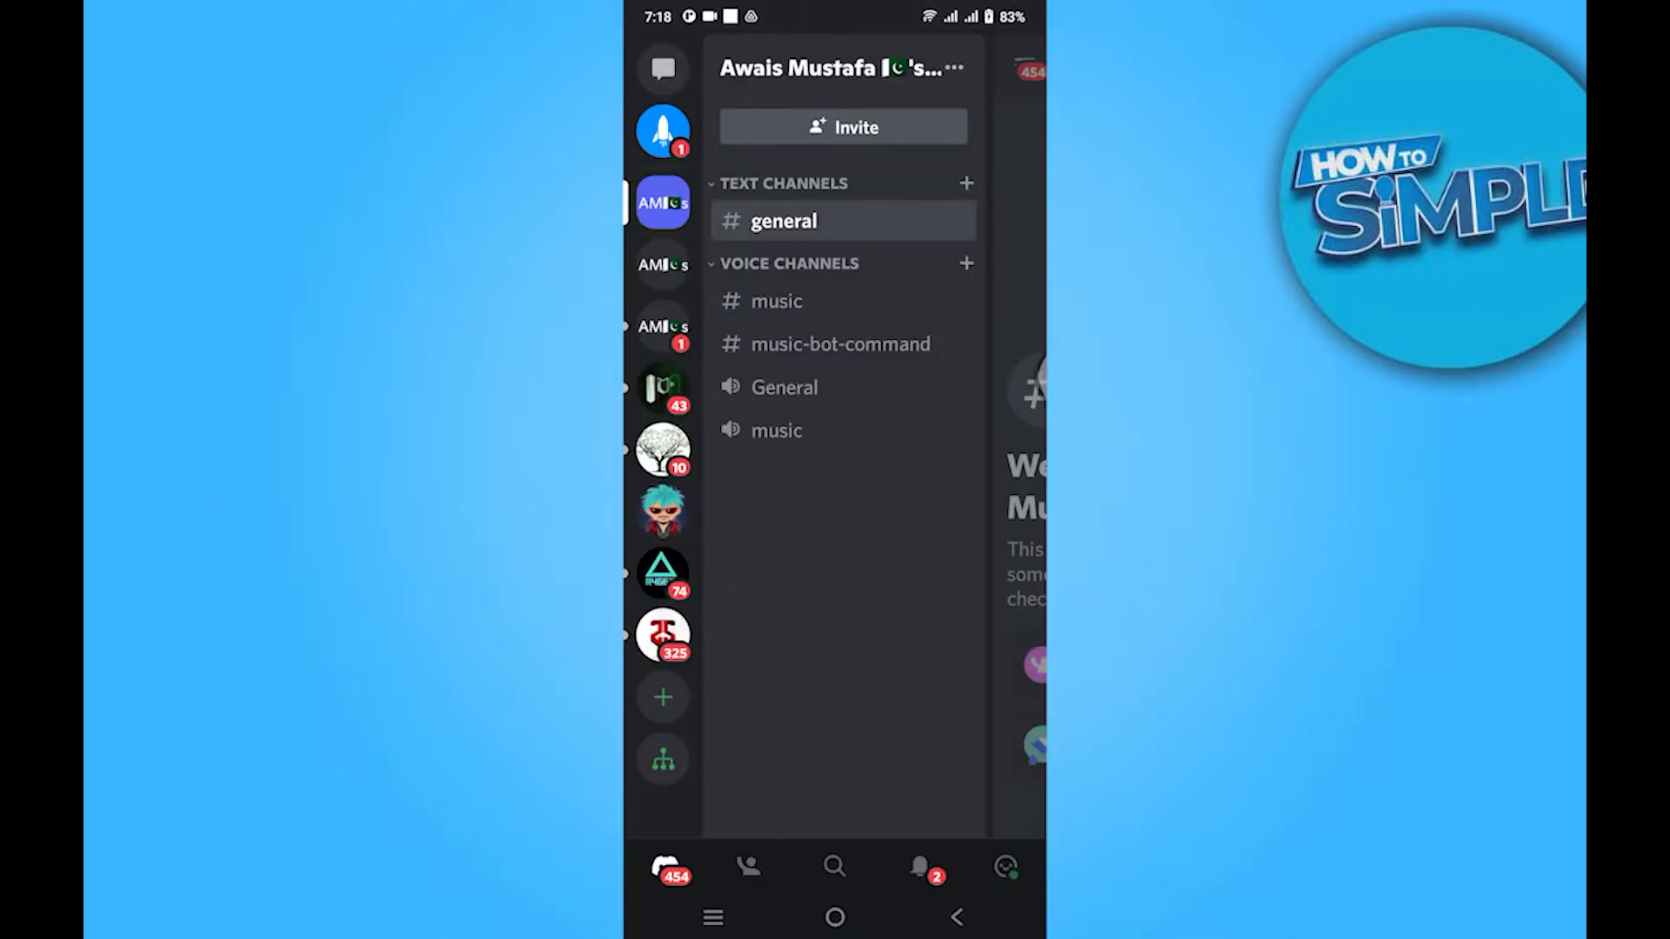
Switch to the second AMI server and bring up its invite-a-friend sheet.
{"action": "left_click", "coordinate": [663, 264]}
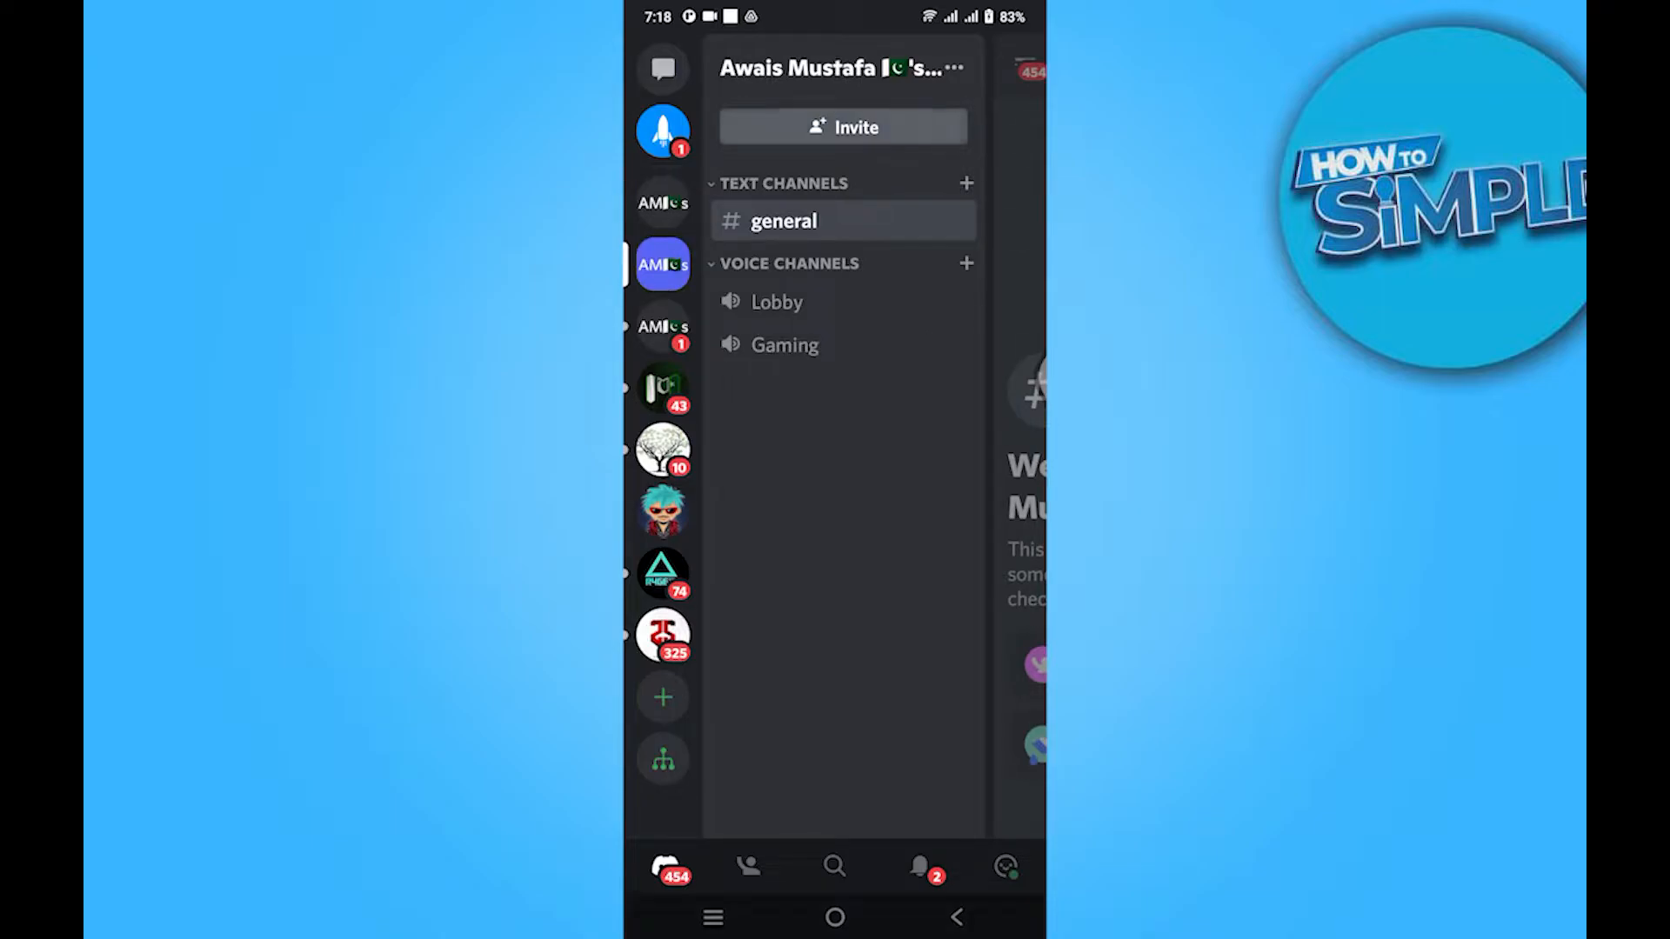
{"action": "left_click", "coordinate": [843, 126]}
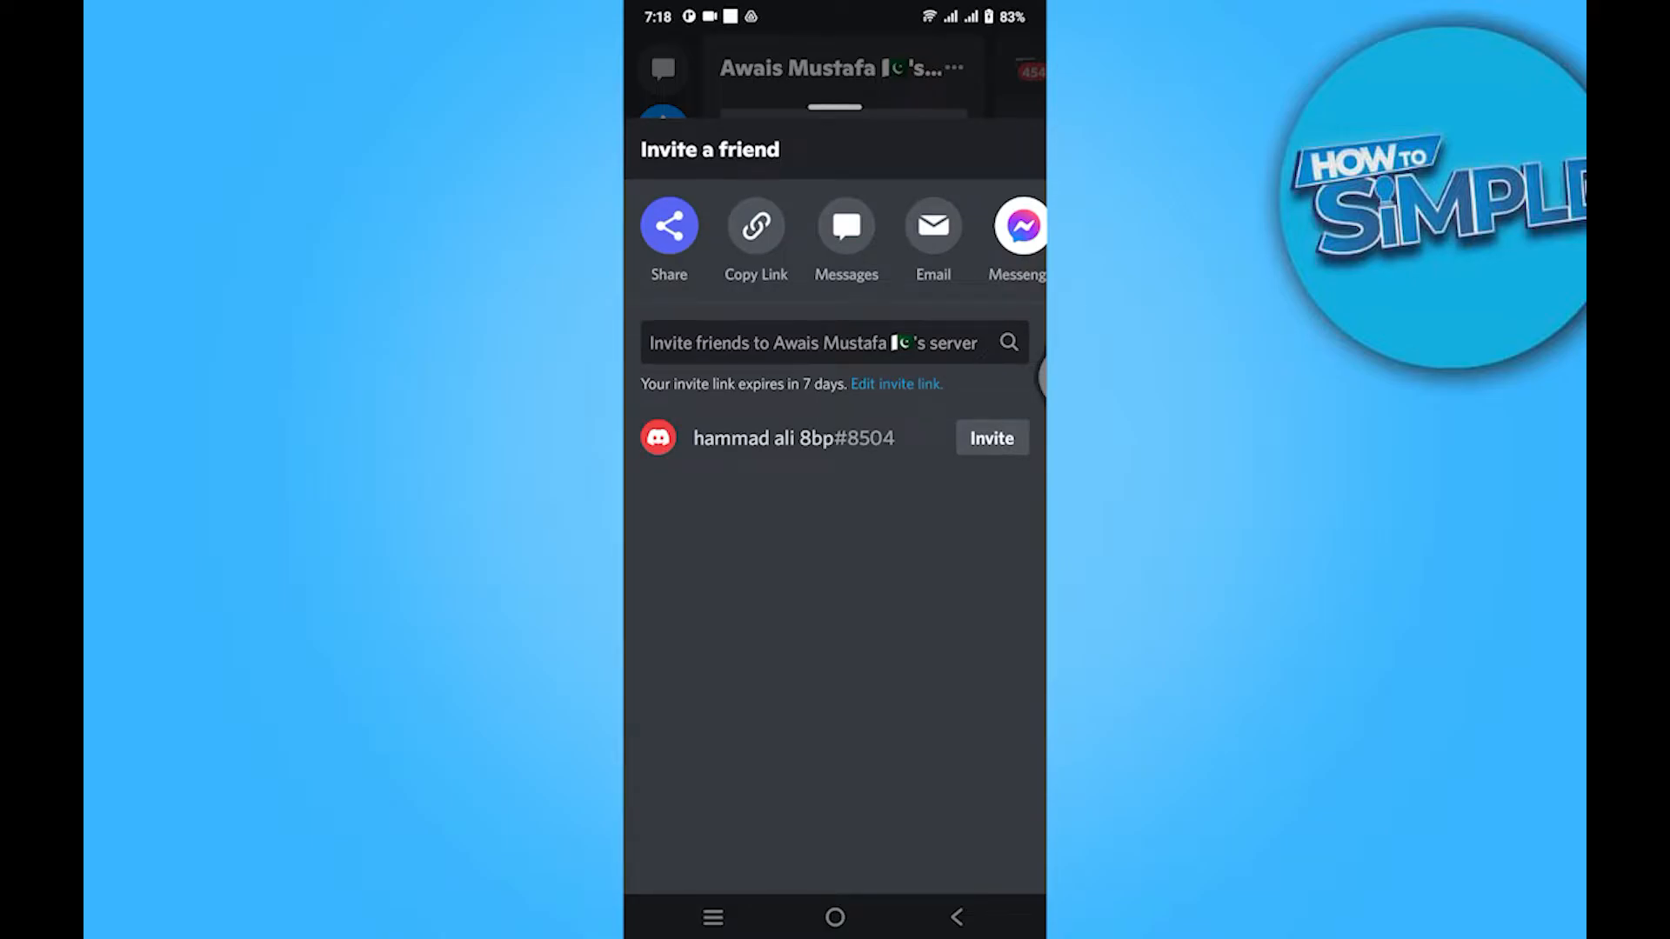
Set the server invite link to never expire and copy it.
{"action": "left_click", "coordinate": [755, 227]}
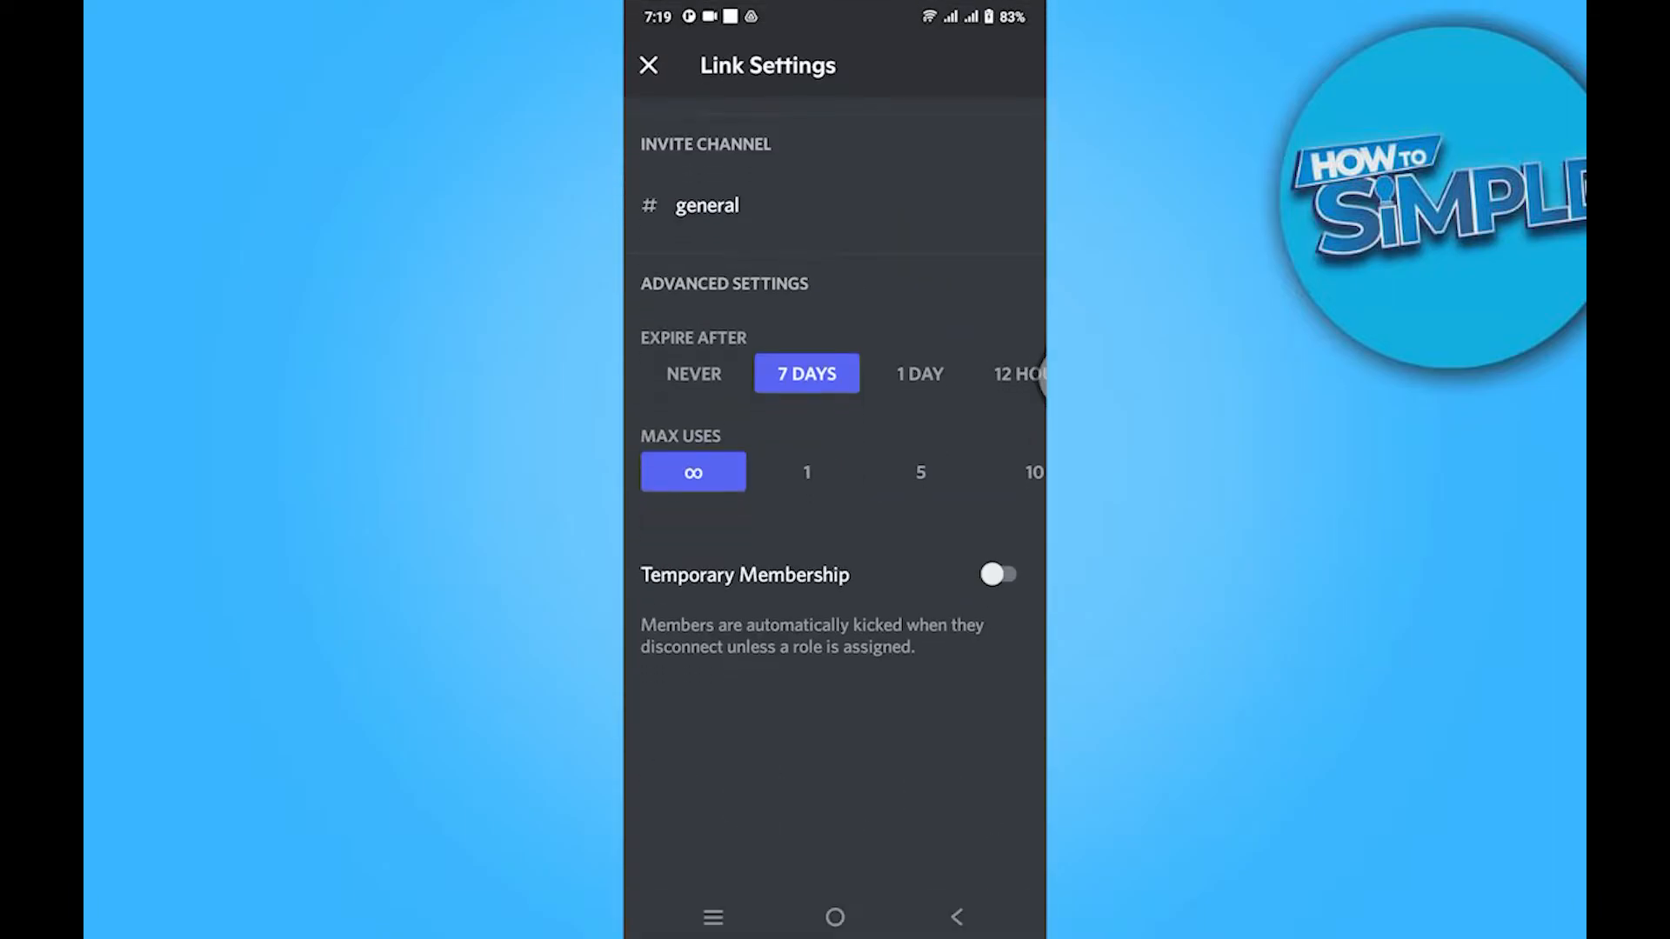
{"action": "scroll", "scroll_direction": "left", "scroll_amount": 3}
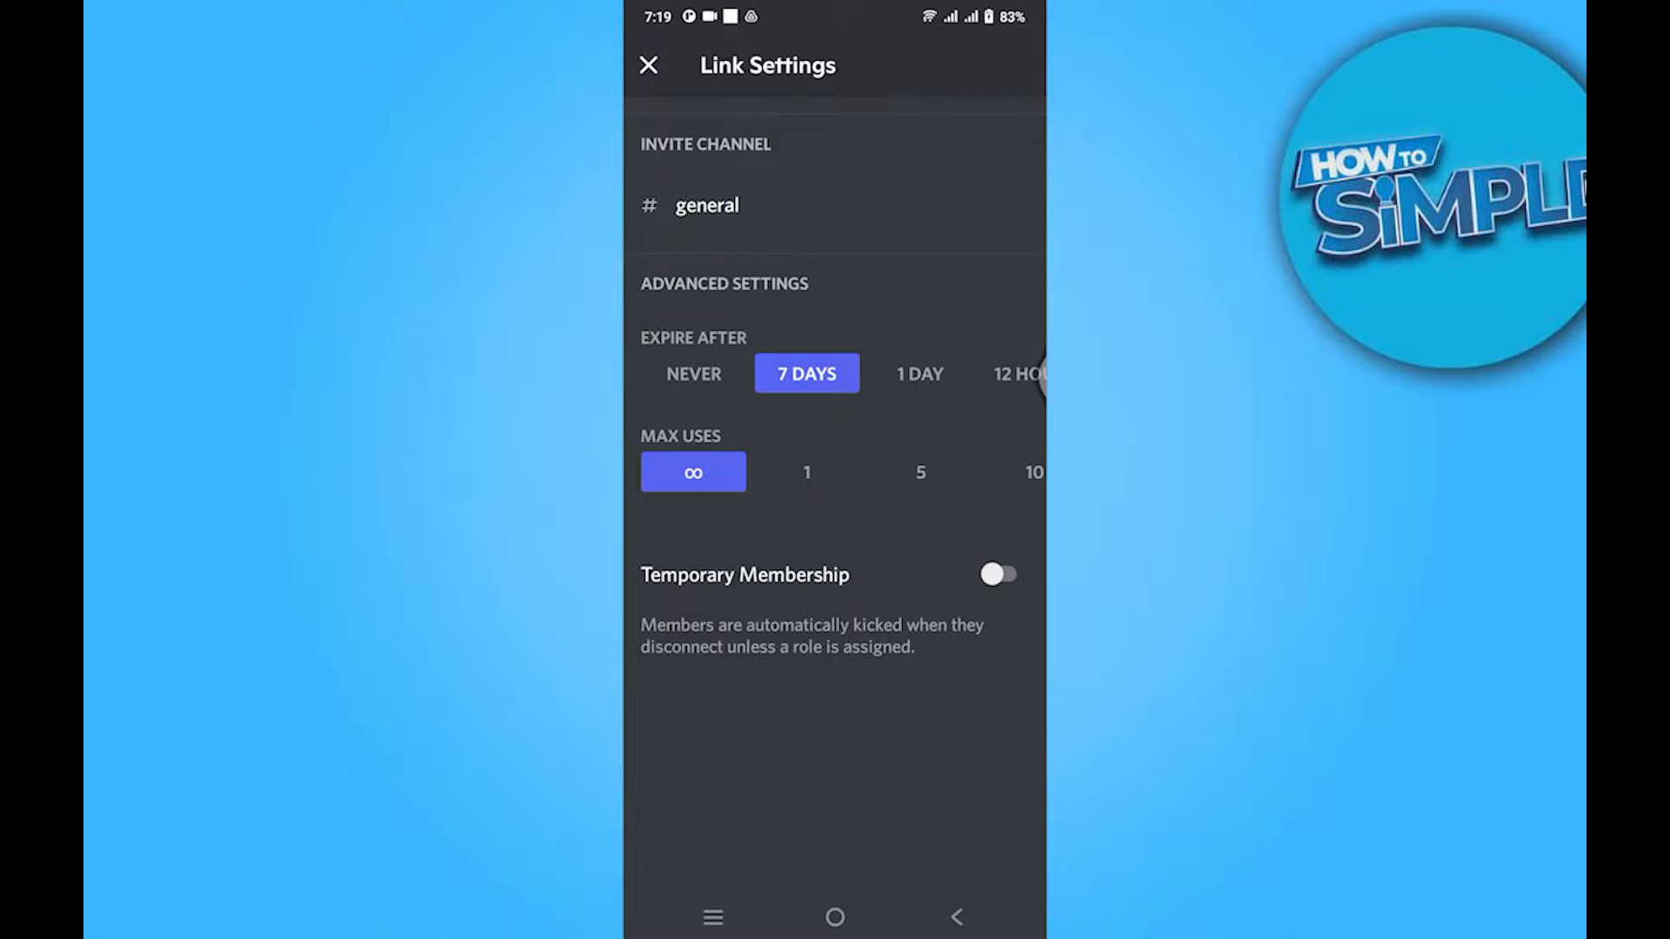
{"action": "left_click", "coordinate": [694, 374]}
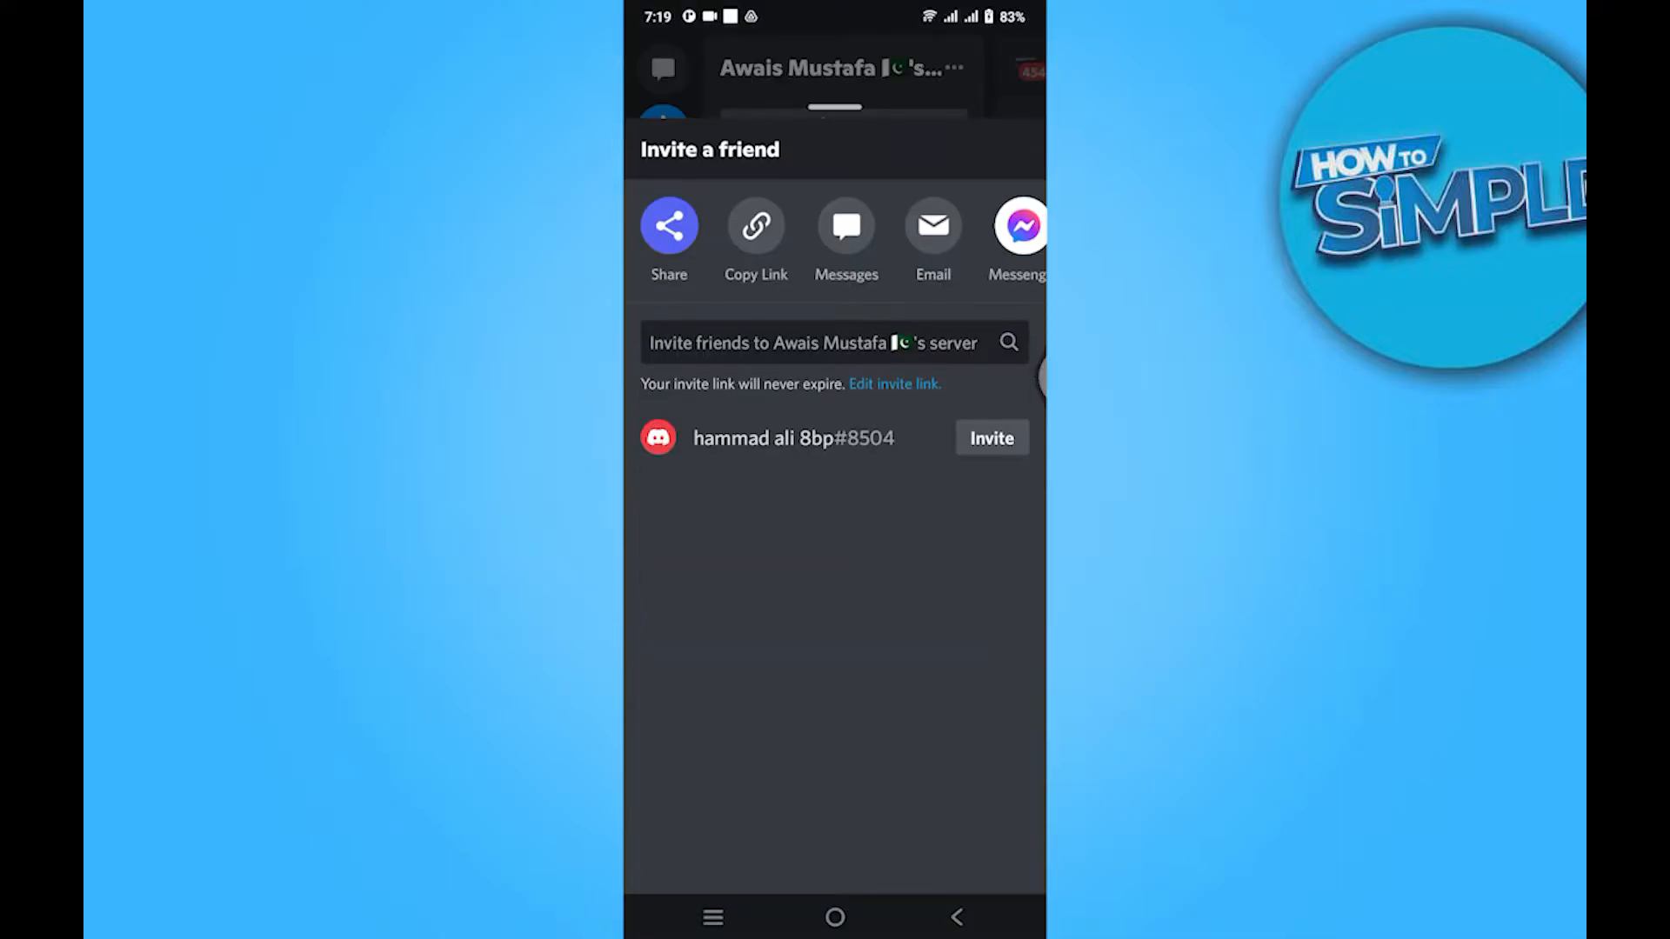
{"action": "left_click", "coordinate": [755, 226]}
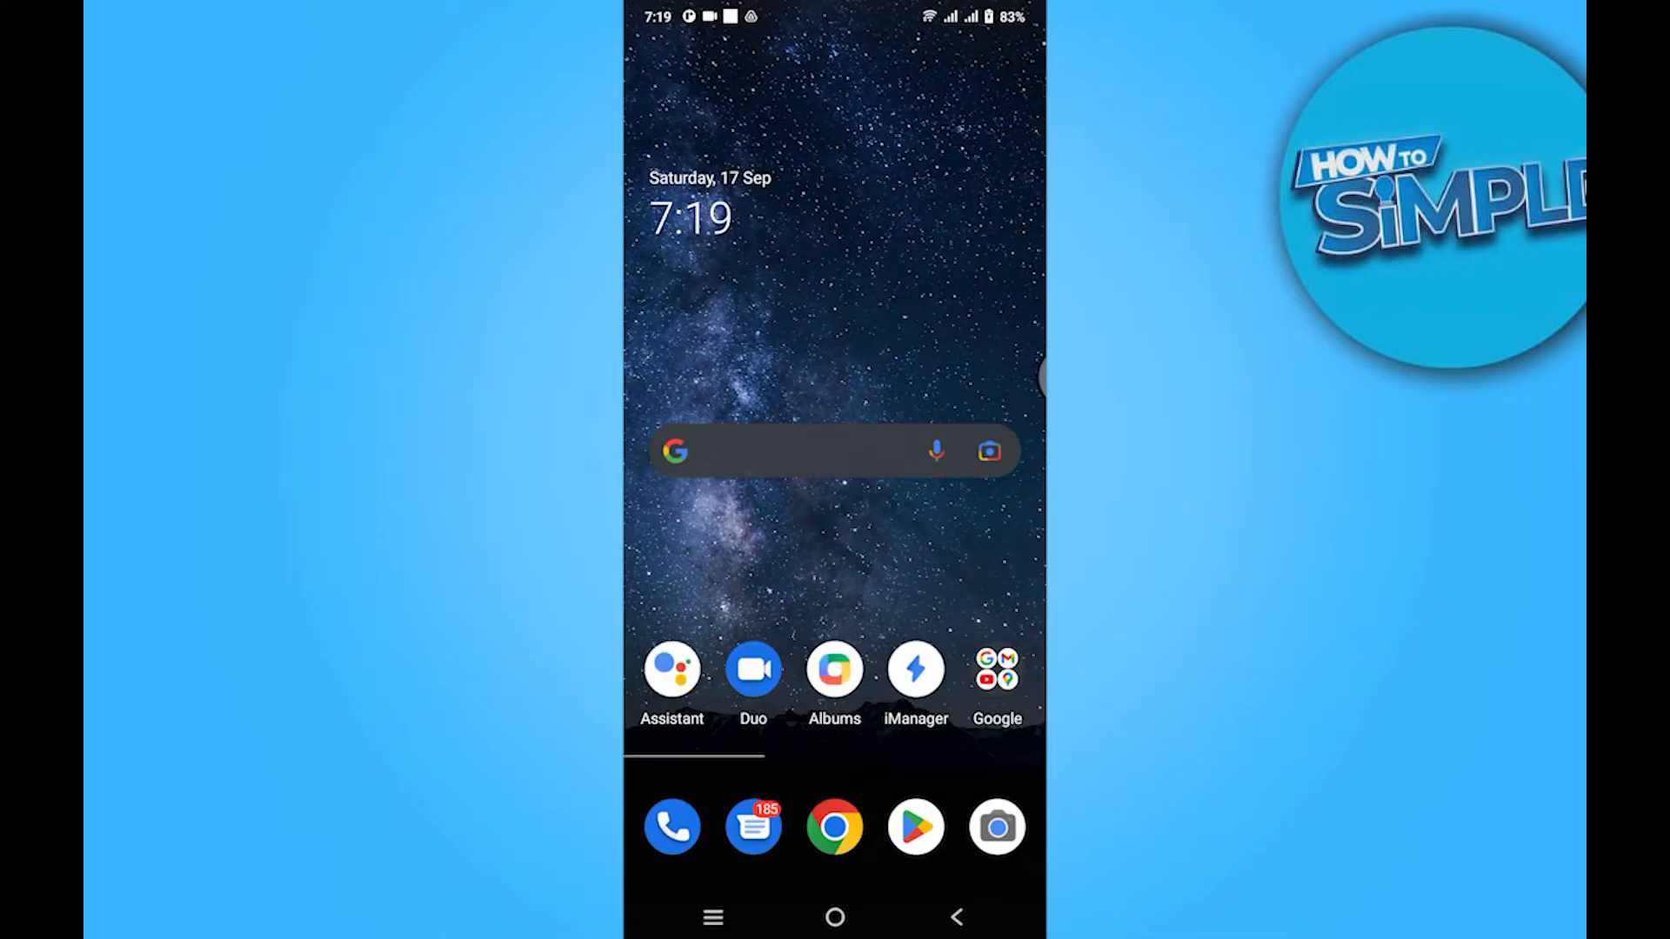
Launch TikTok from the home screen's Google folder.
{"action": "left_click", "coordinate": [996, 670]}
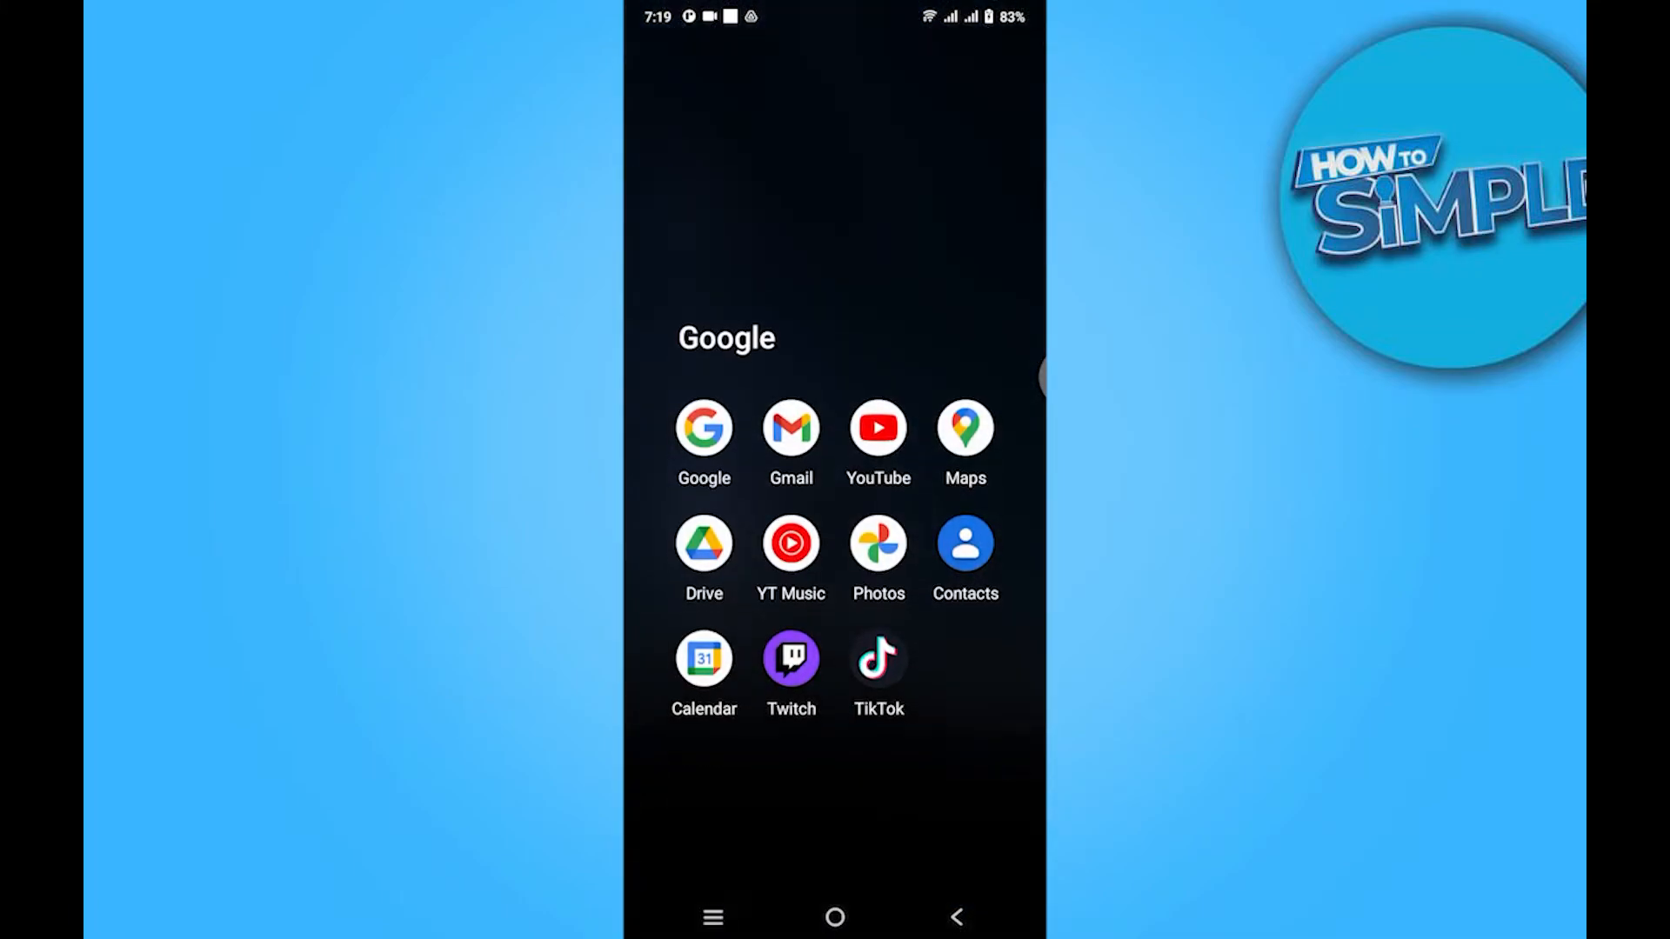
{"action": "left_click", "coordinate": [877, 657]}
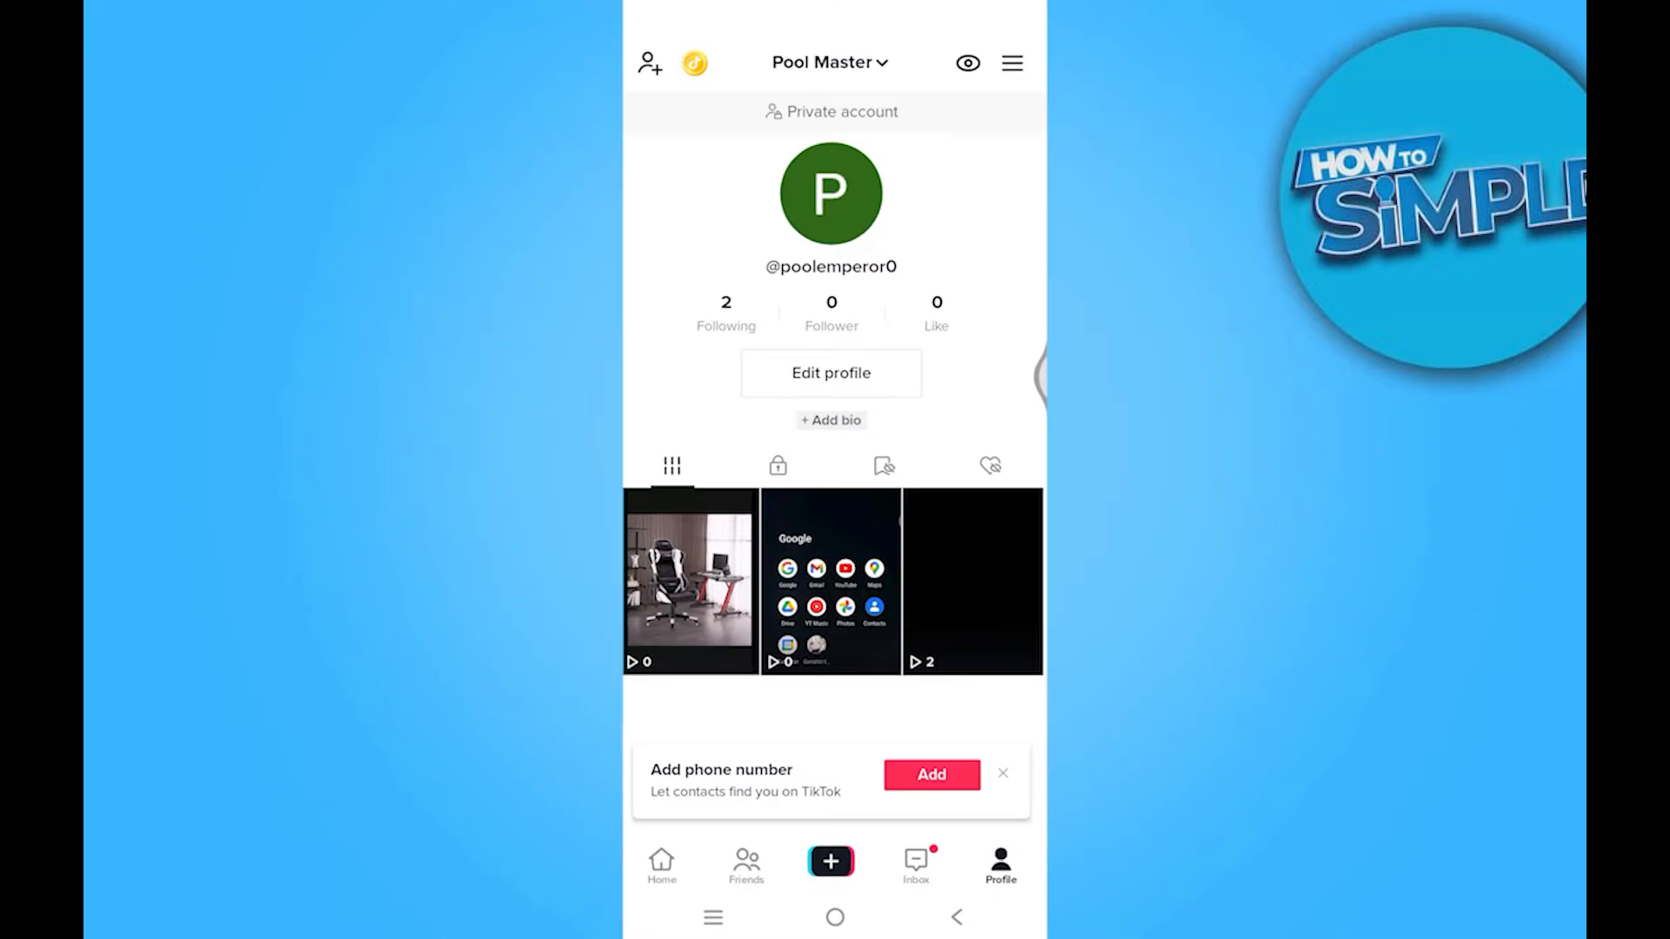
Start the Business account switch, accept going public, and choose Gaming as category.
{"action": "left_click", "coordinate": [1010, 63]}
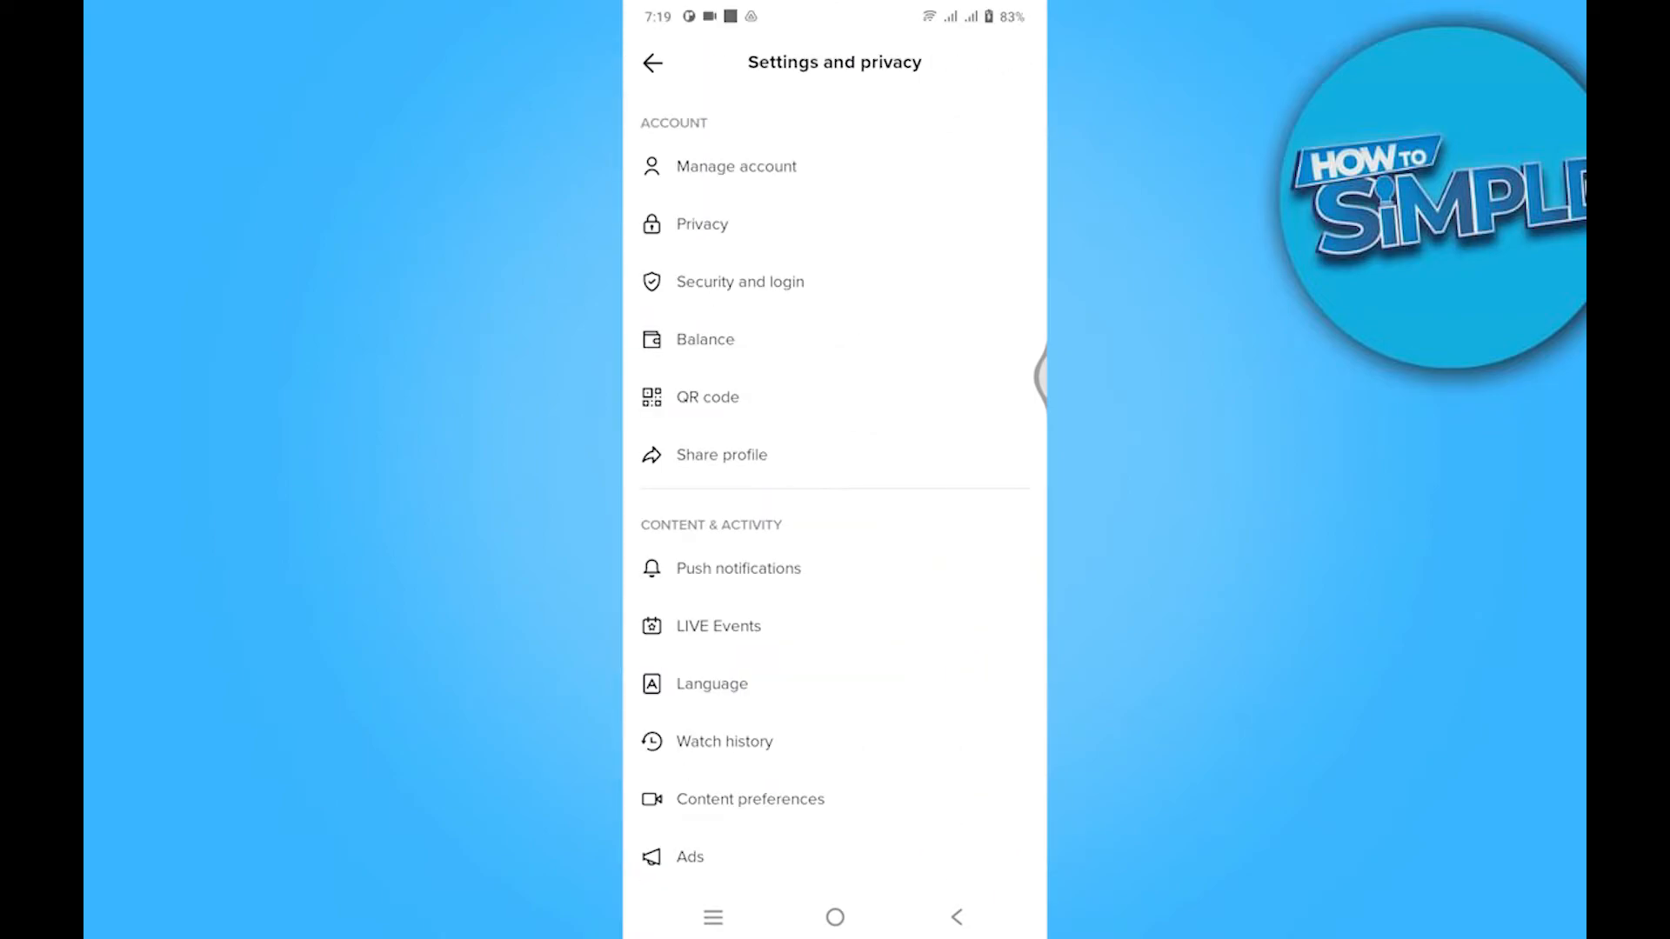
{"action": "left_click", "coordinate": [734, 166]}
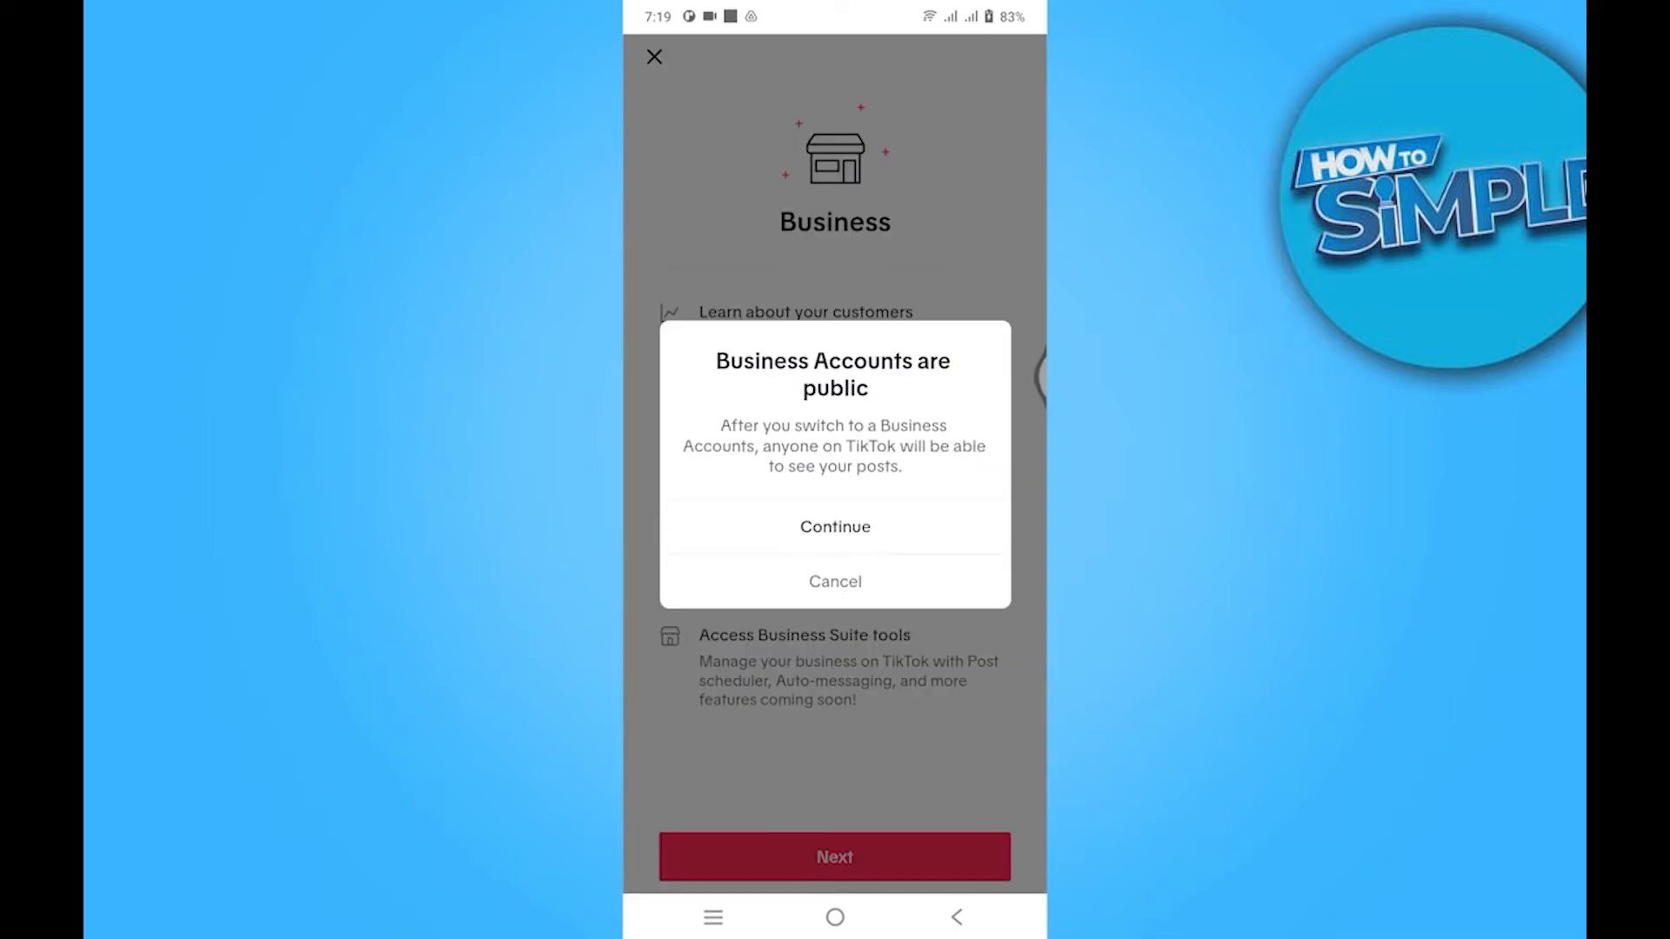
{"action": "left_click", "coordinate": [835, 526]}
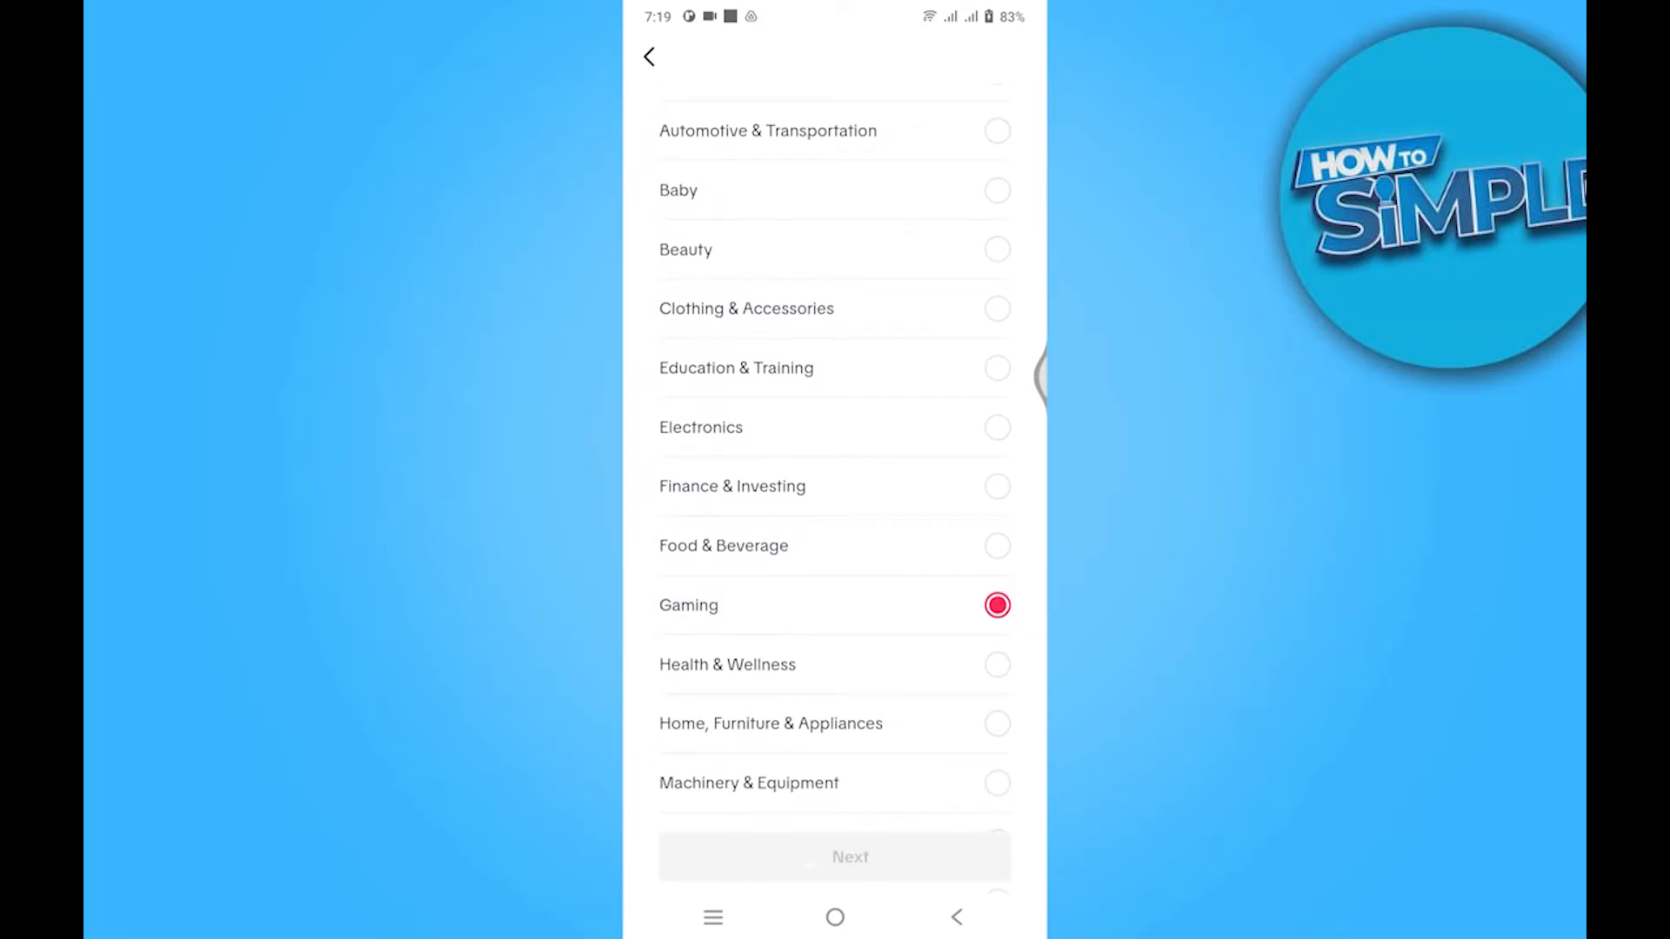
{"action": "left_click", "coordinate": [997, 605]}
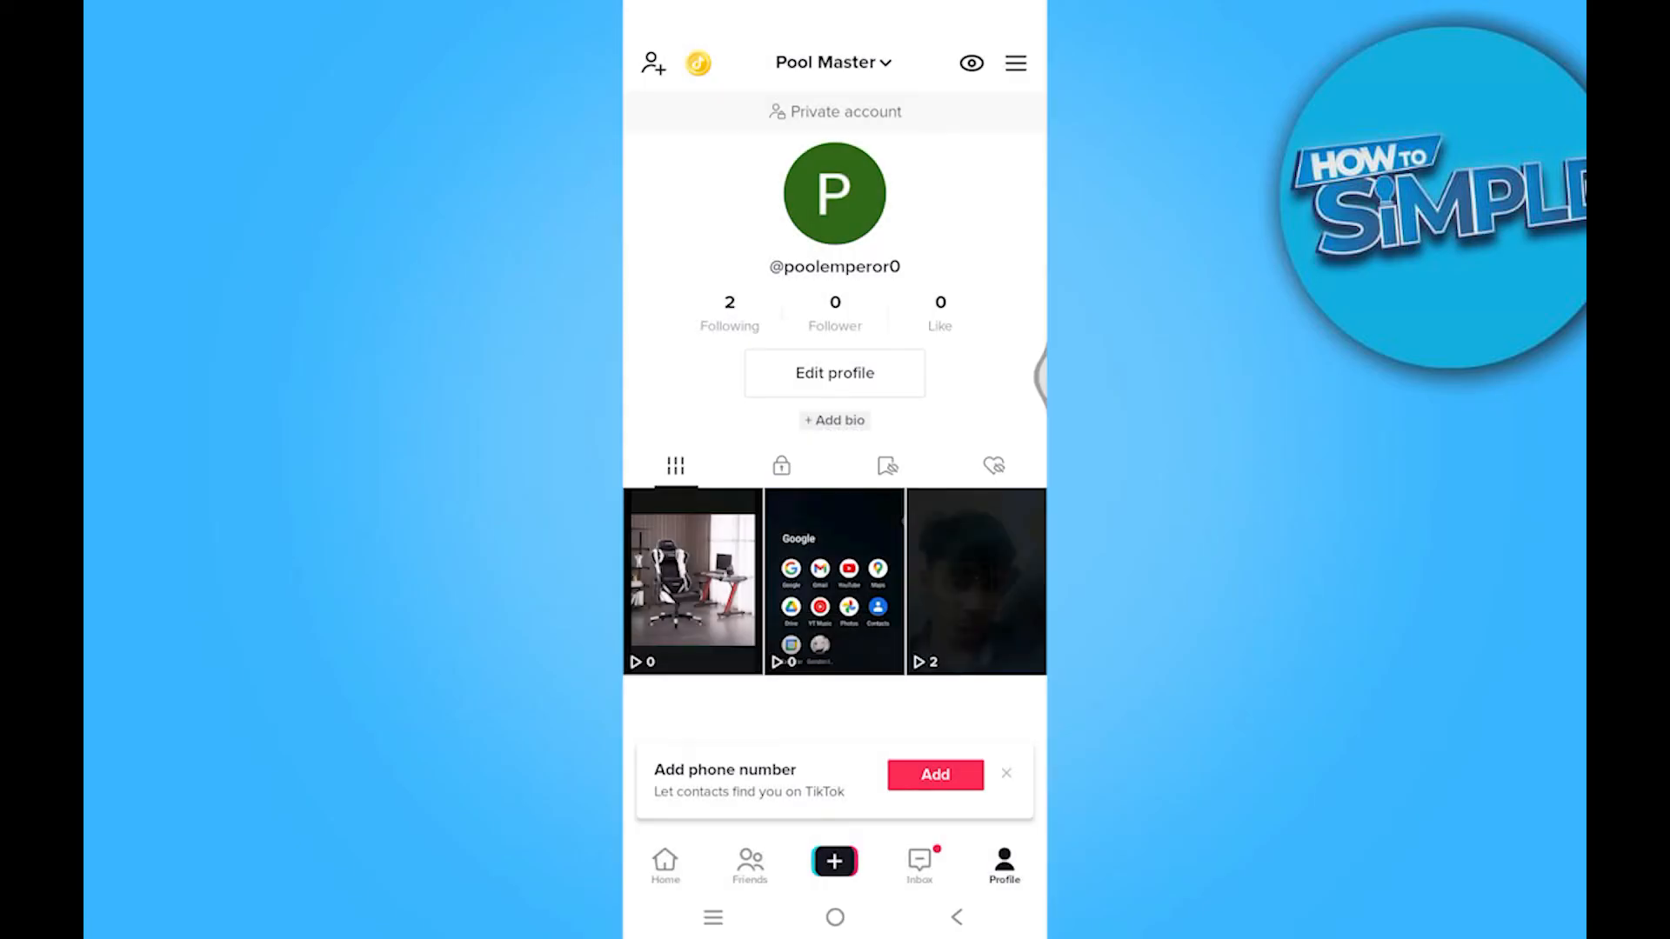
Confirm the Gaming category and open the empty Bio field in Edit profile.
{"action": "left_click", "coordinate": [834, 373]}
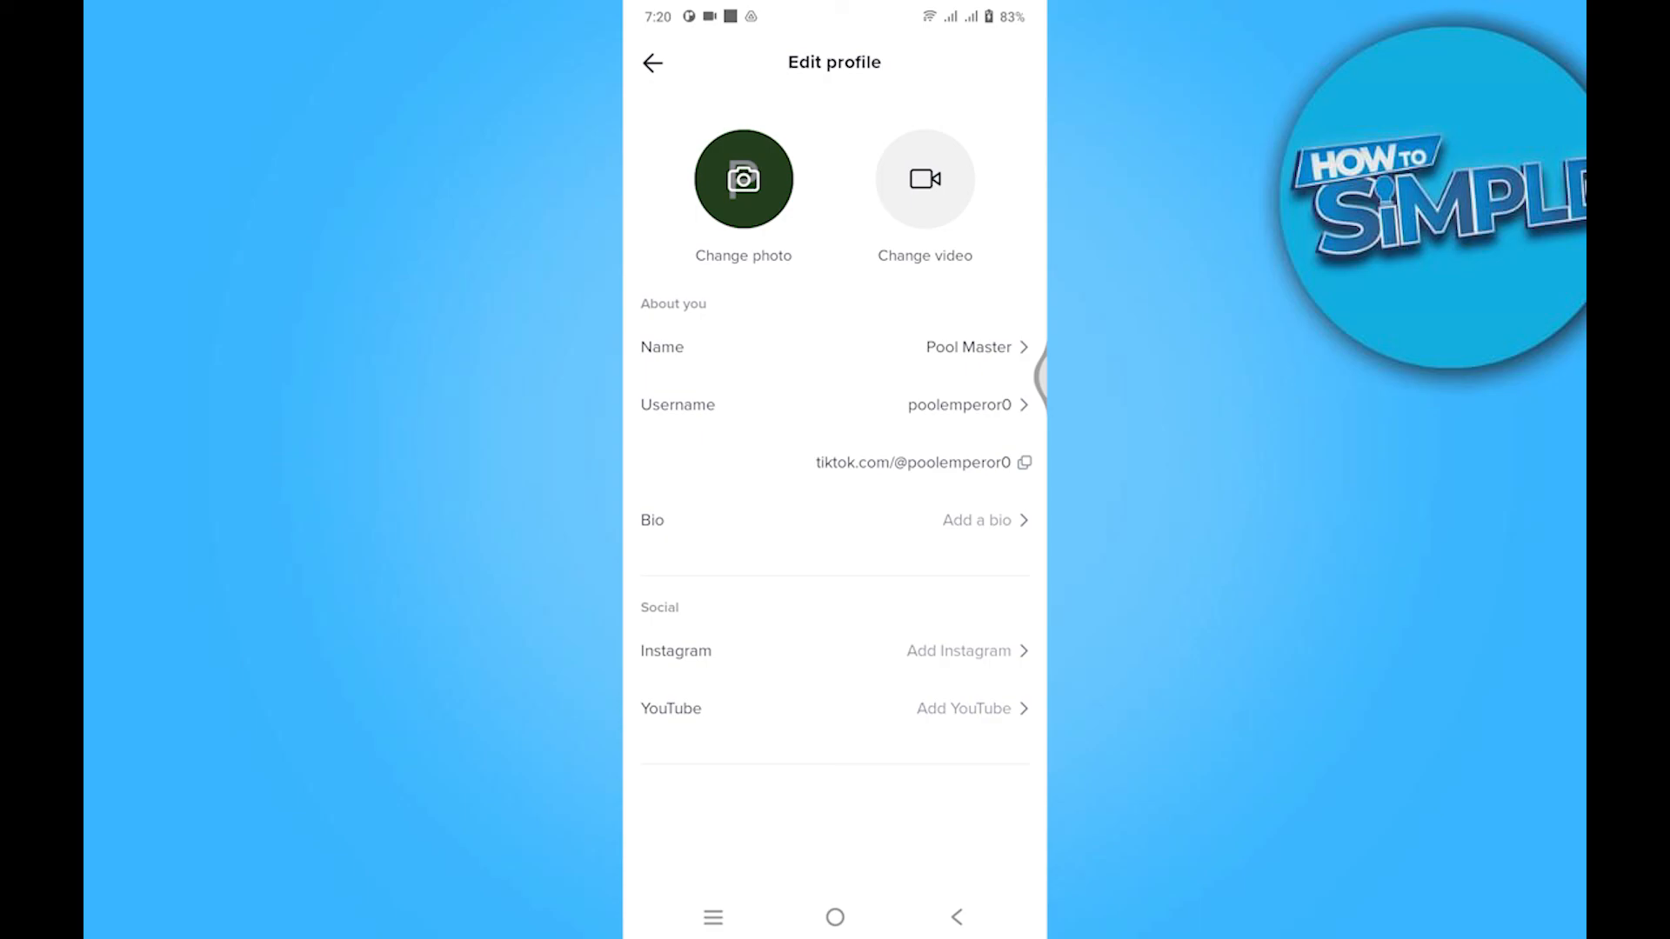
{"action": "left_click", "coordinate": [976, 520]}
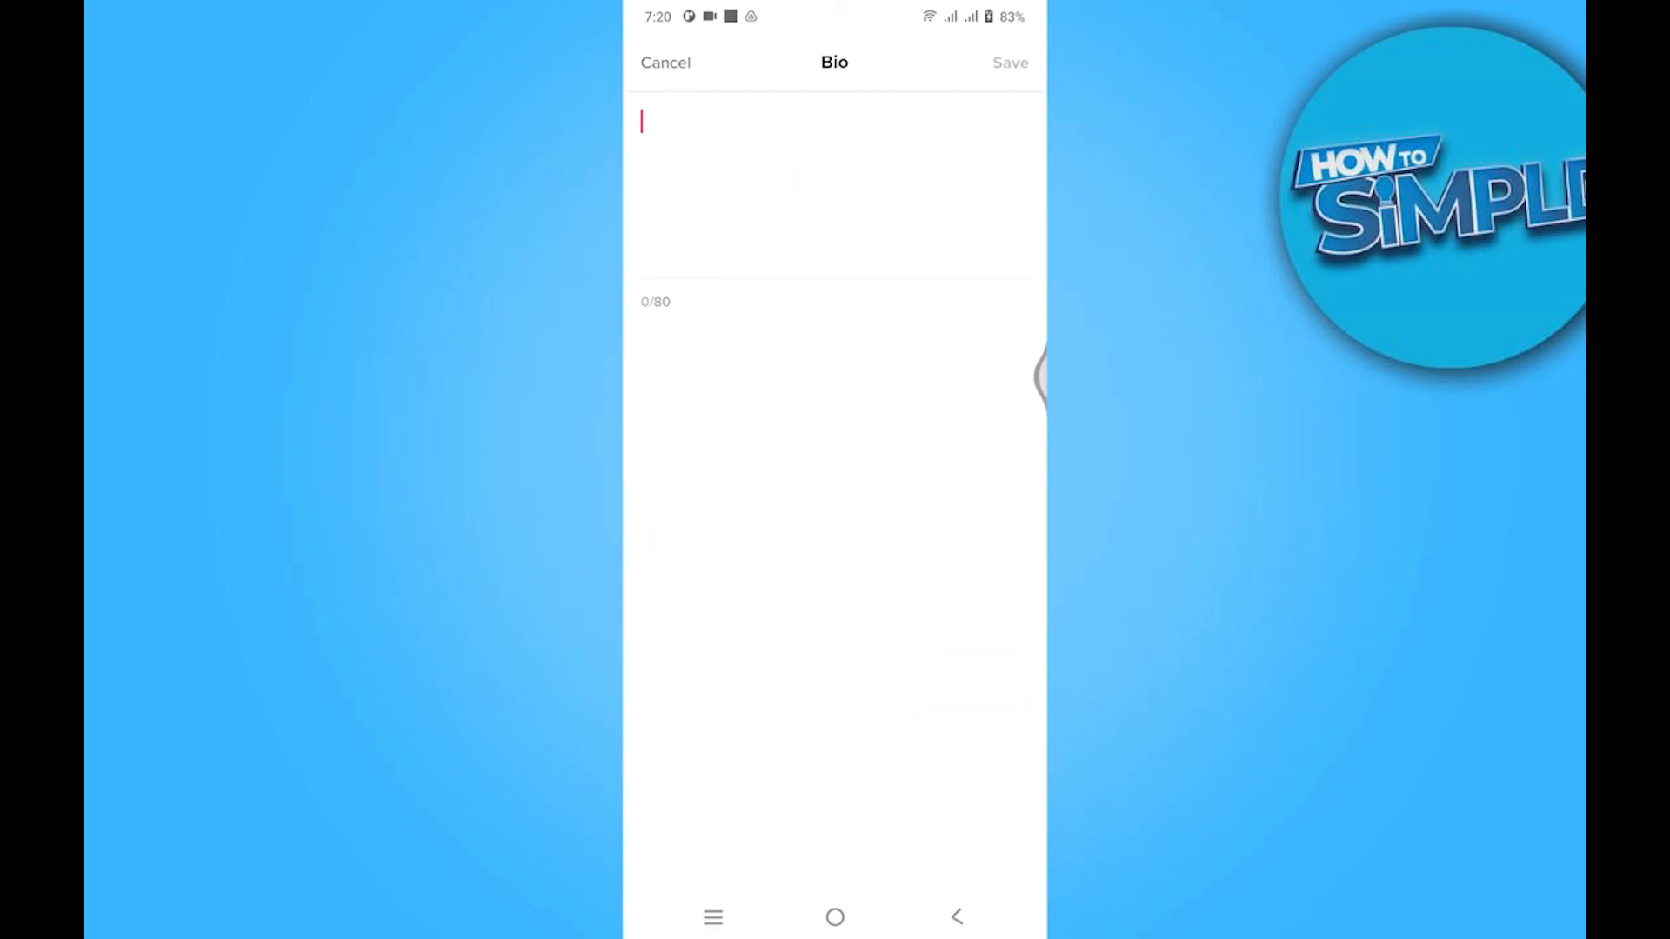